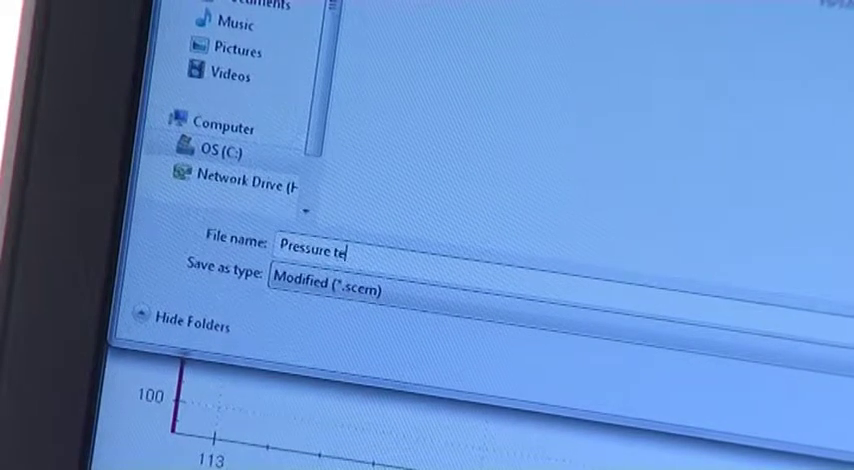
{"action": "type", "text": "st 1"}
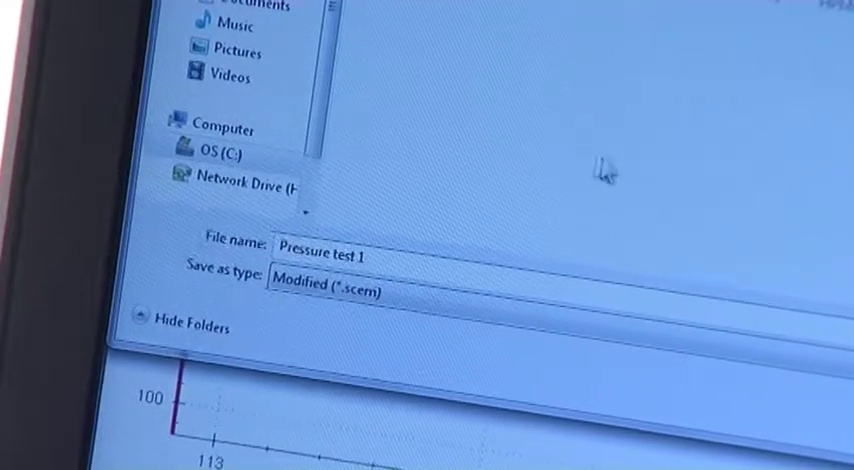